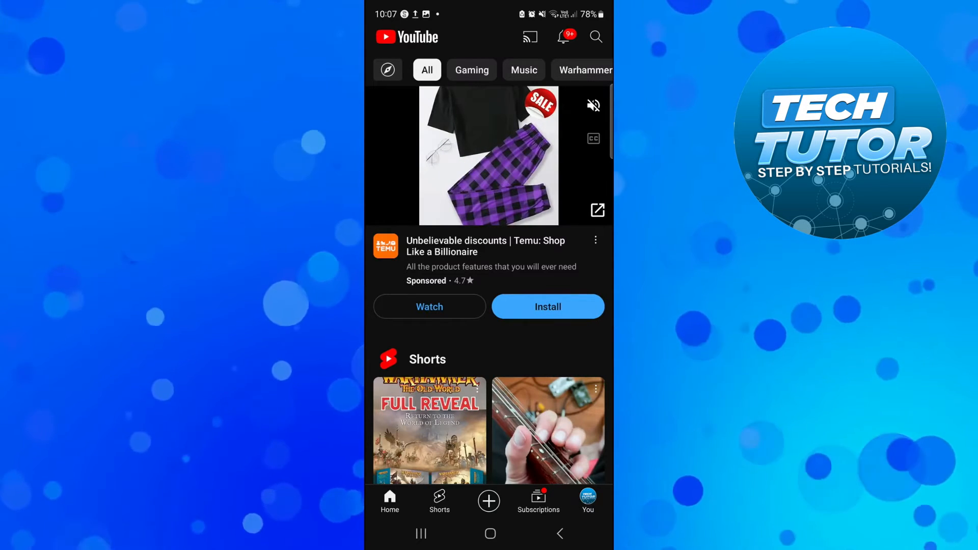
Step: Show the Accounts list from the You page's settings gear in YouTube
click(587, 502)
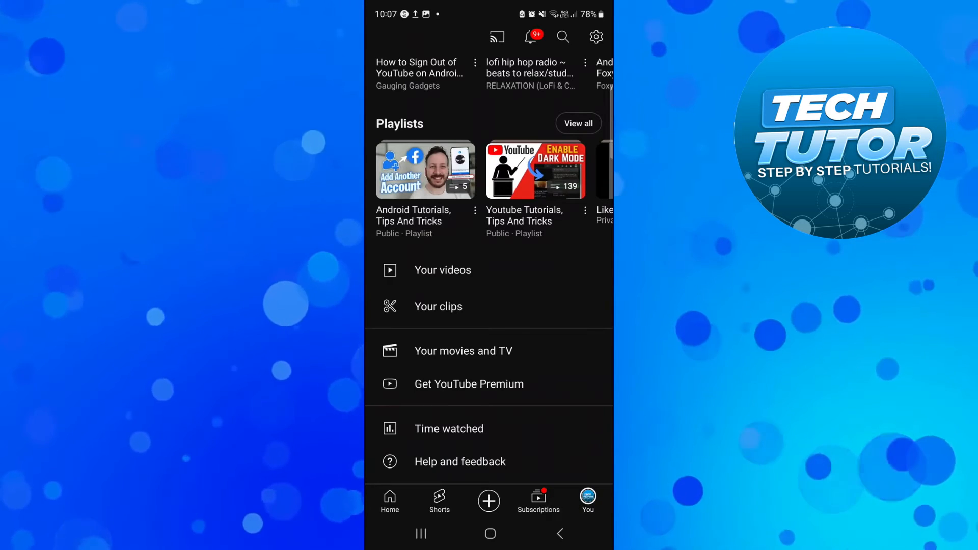
click(596, 37)
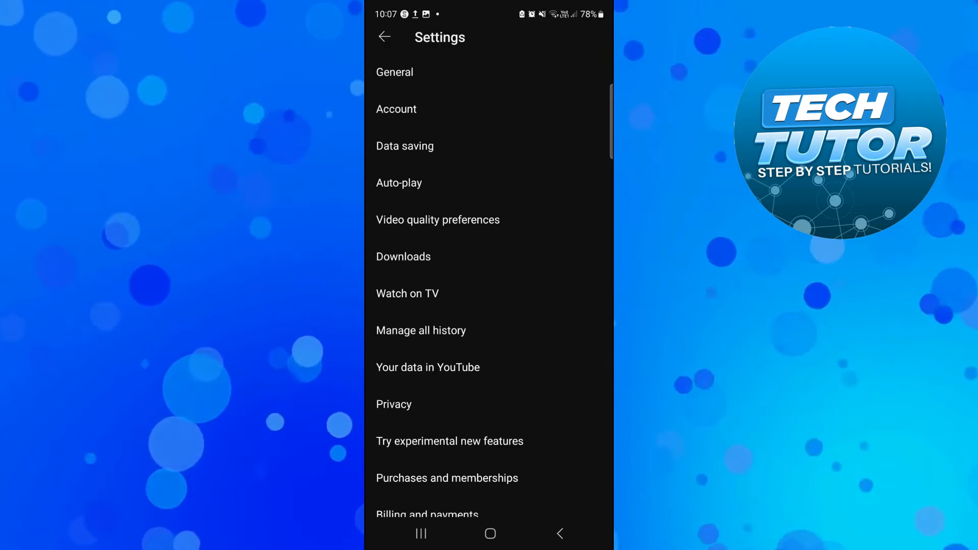
click(396, 109)
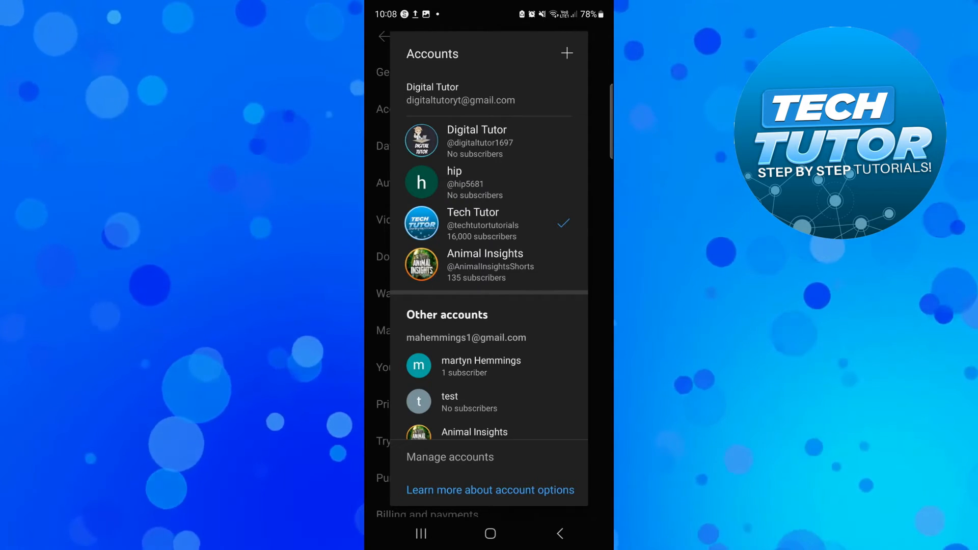
Step: Leave YouTube and launch the phone's Settings app via the app search ('set')
click(490, 533)
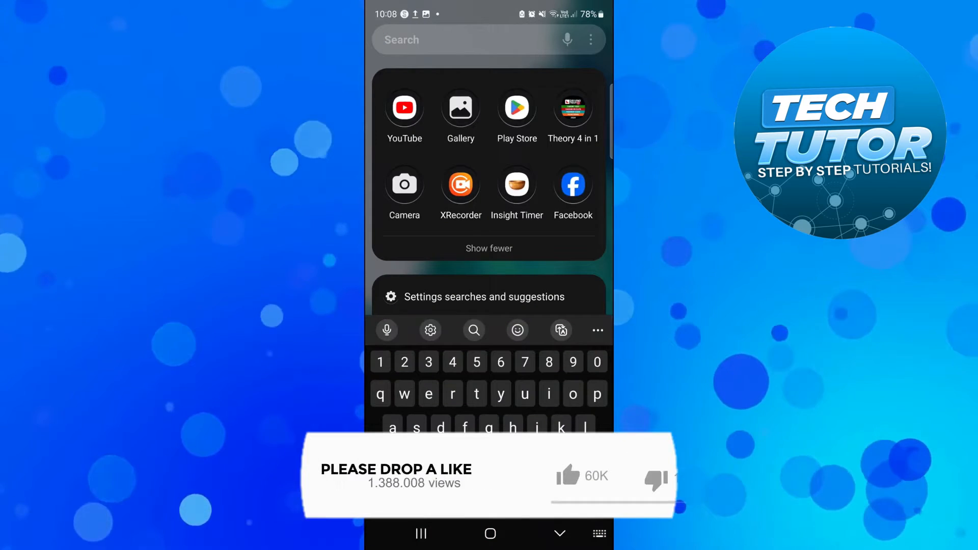
text(set)
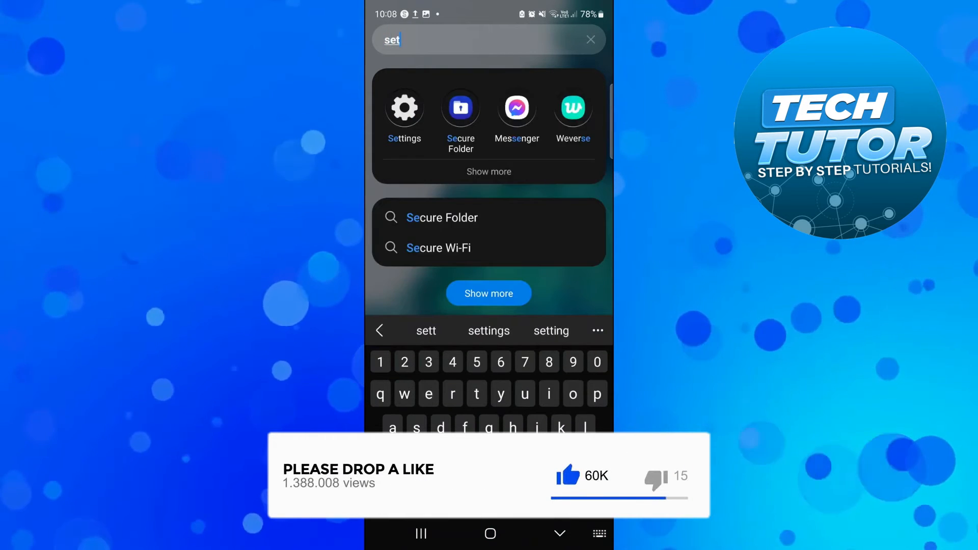
click(405, 107)
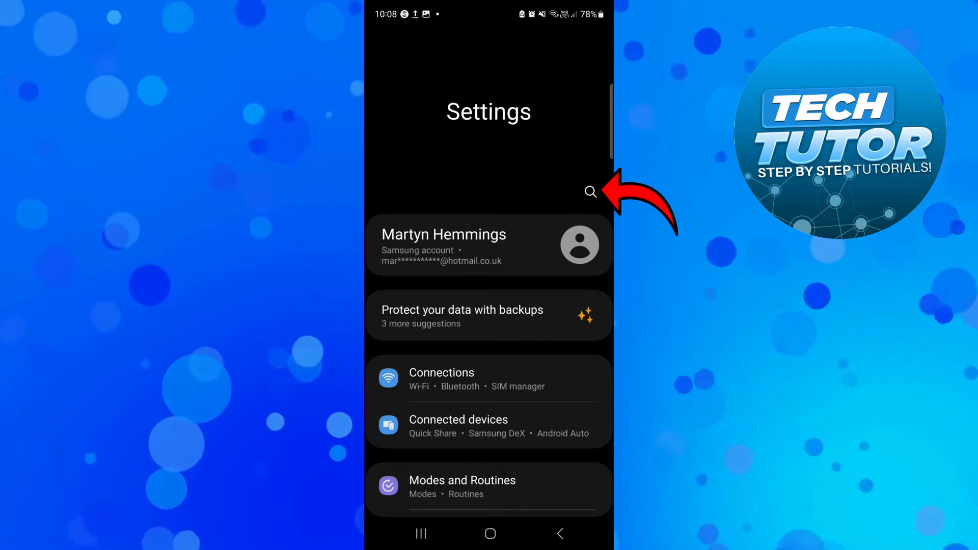
Step: Search the settings for 'youtube' so its app info entry is listed
click(589, 192)
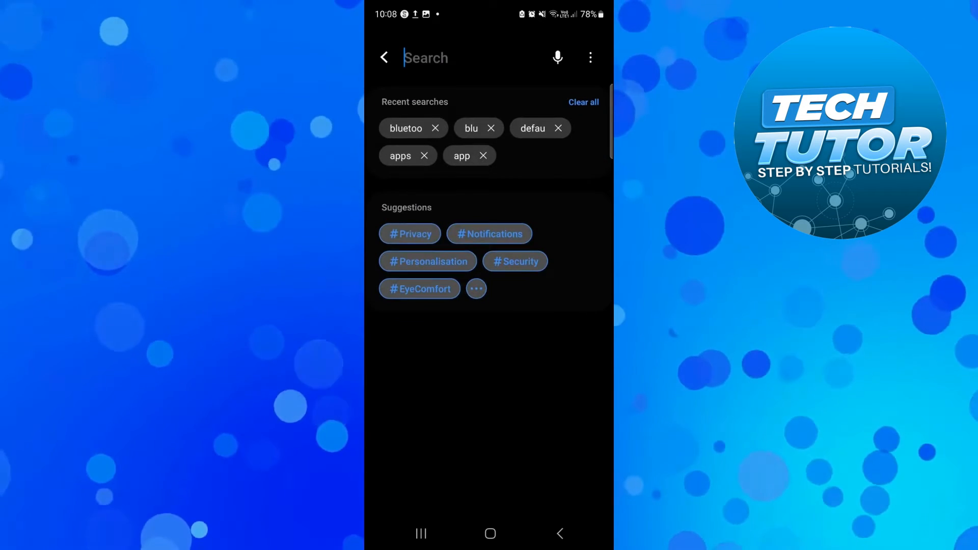
text(youtube)
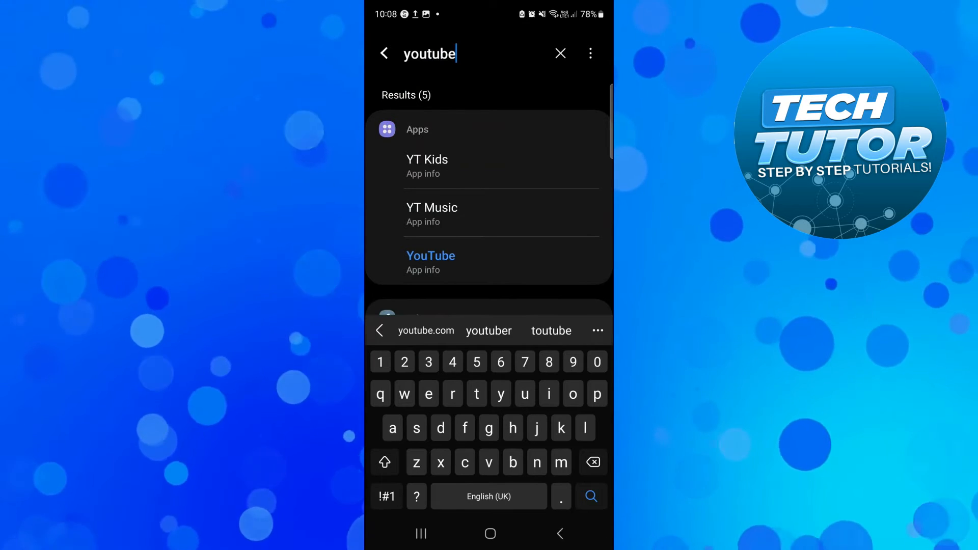
Step: From YouTube's App info storage page, clear its cache and then its stored data
click(423, 269)
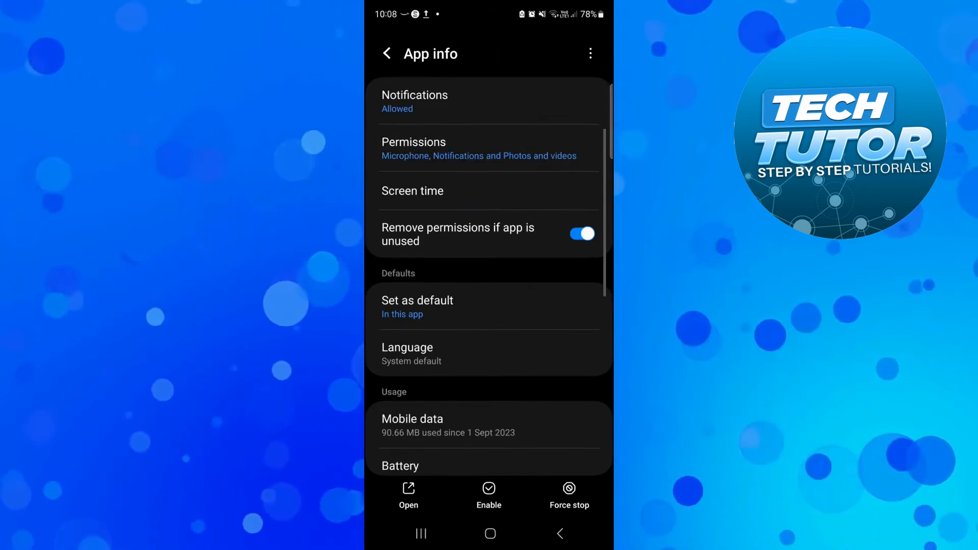
scroll(down, 3)
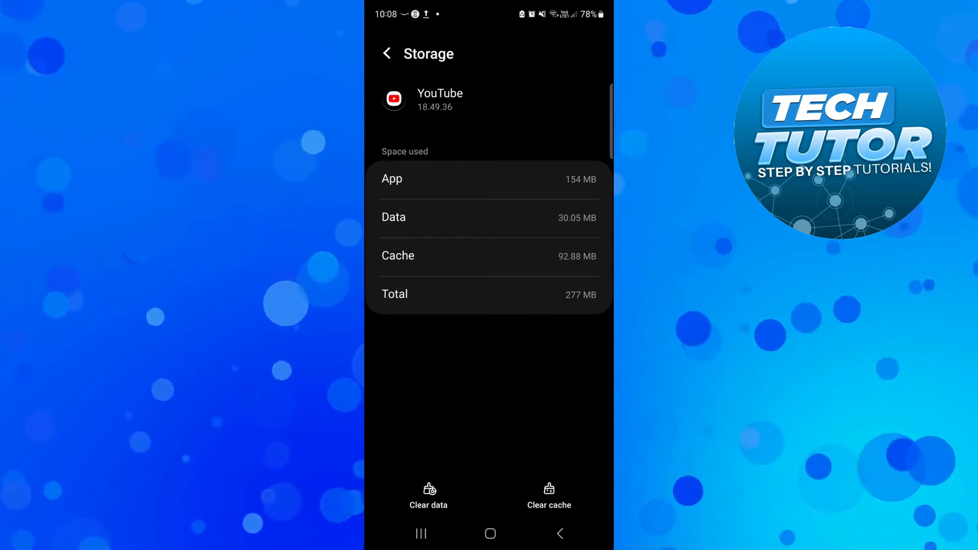
click(548, 496)
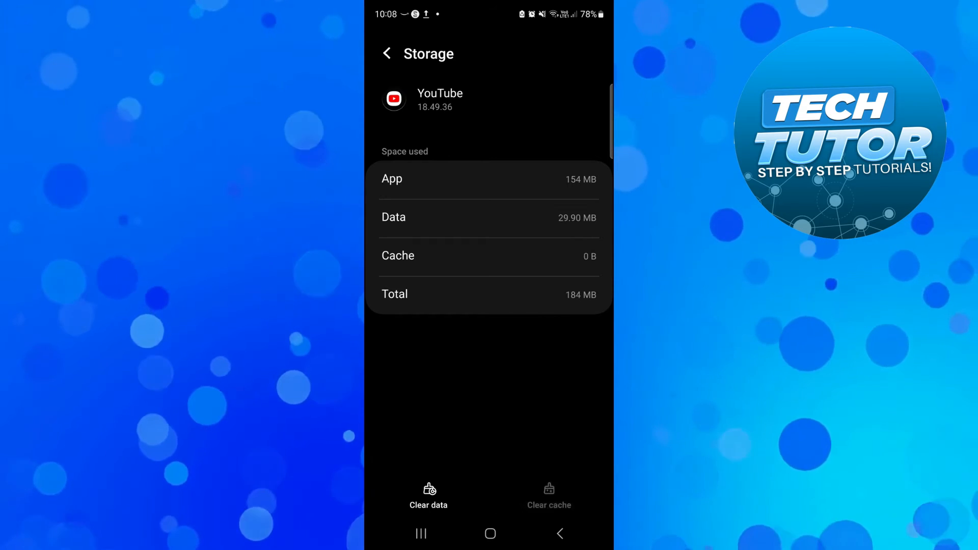
click(429, 496)
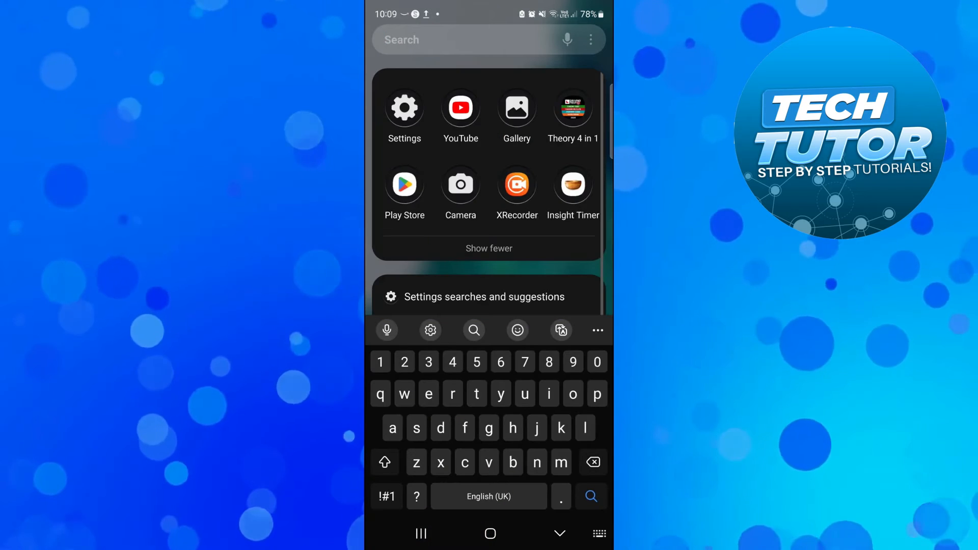
Step: Relaunch YouTube from the app search results so it opens to the home feed
click(460, 107)
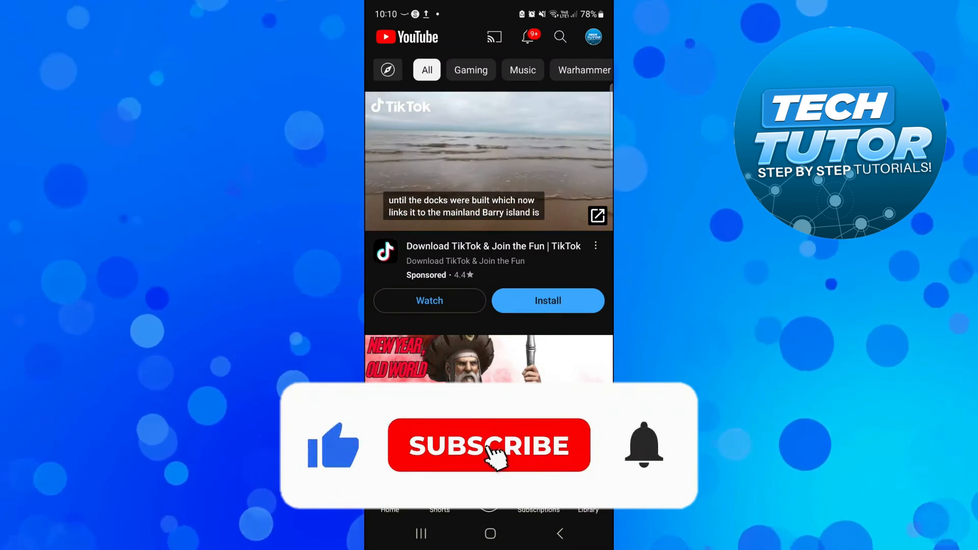
click(488, 446)
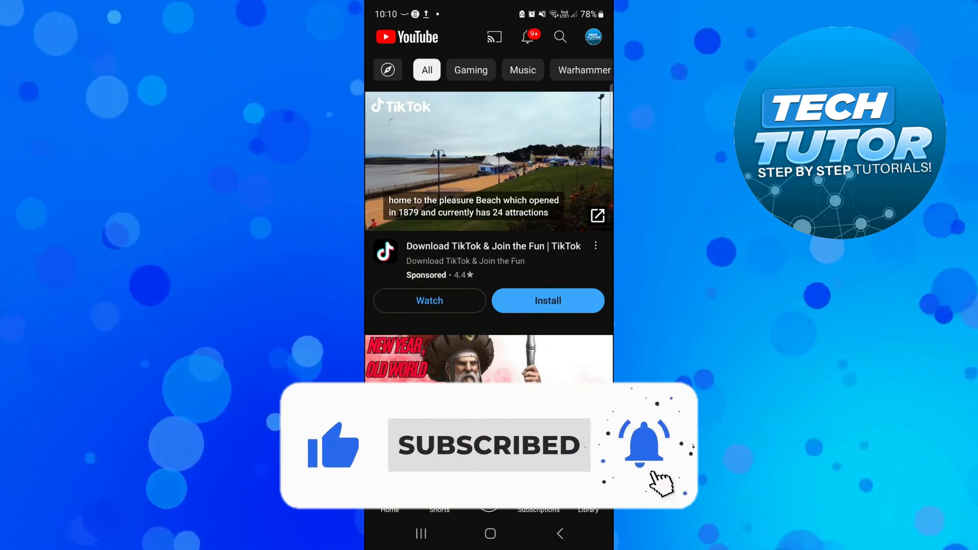